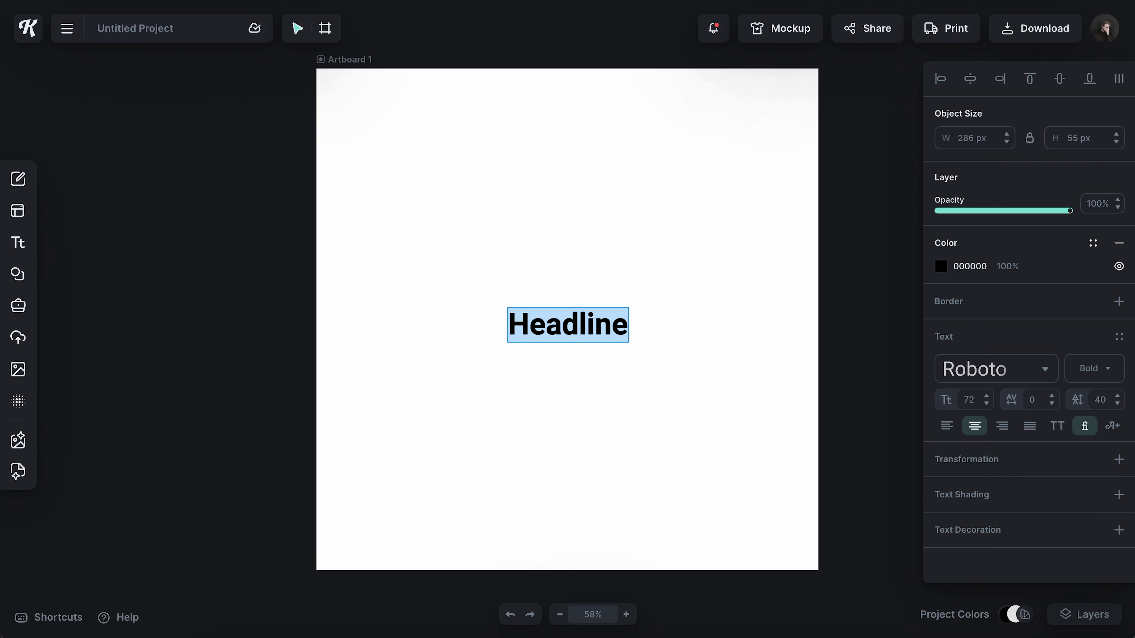
Make the headline read KITTL, enlarge it to about twice its size and set Roboto Medium weight
type("KITTL")
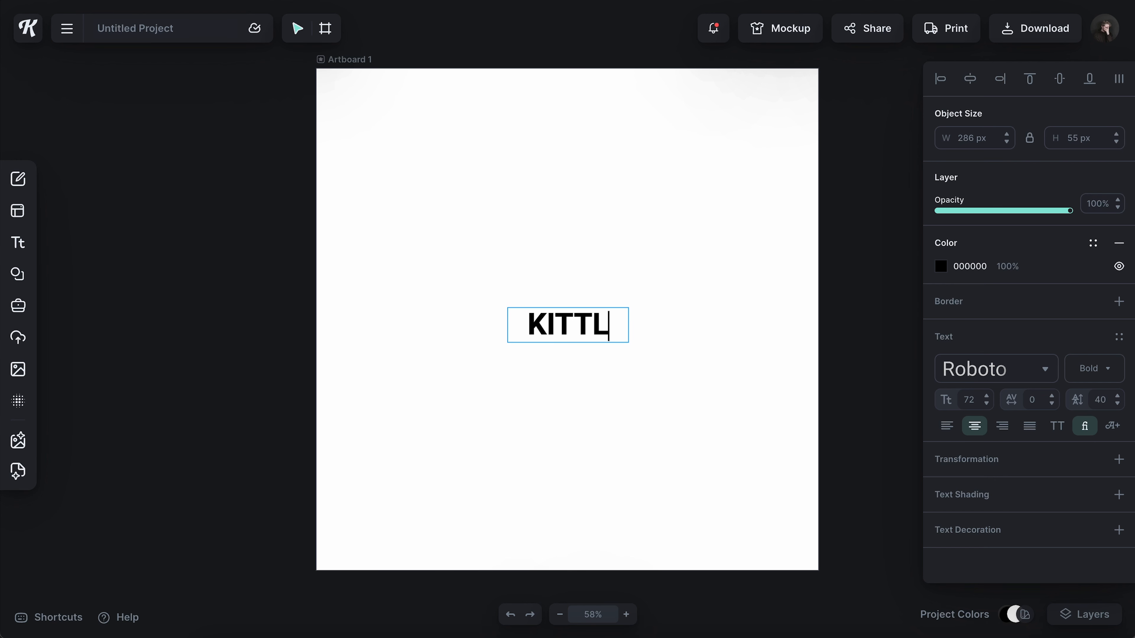
left_click_drag(626, 345, 711, 348)
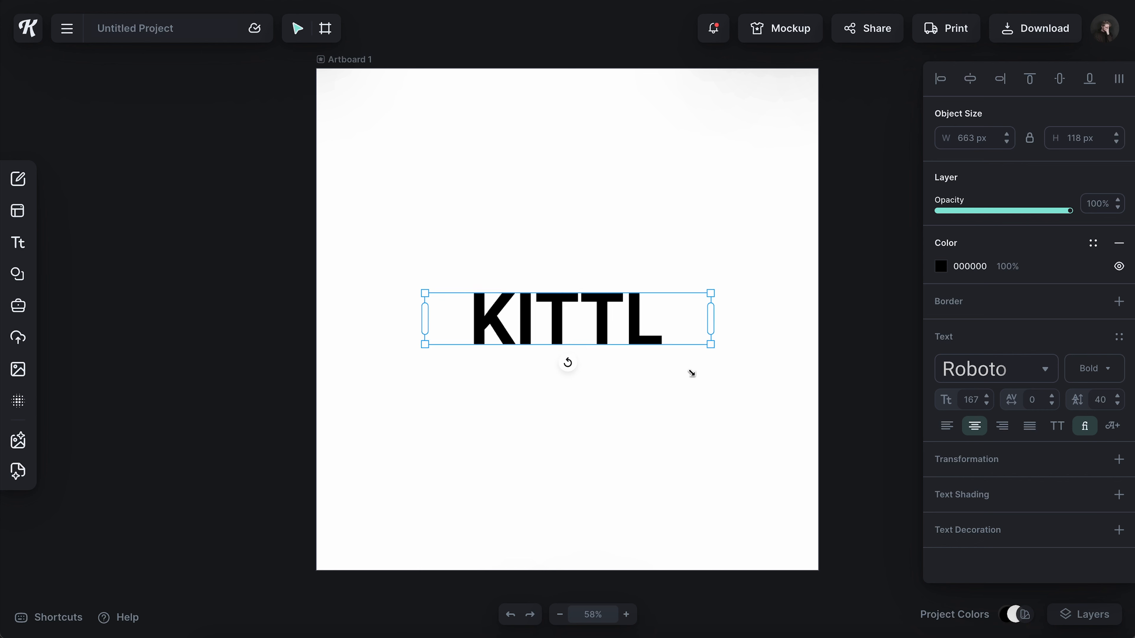
left_click(1091, 368)
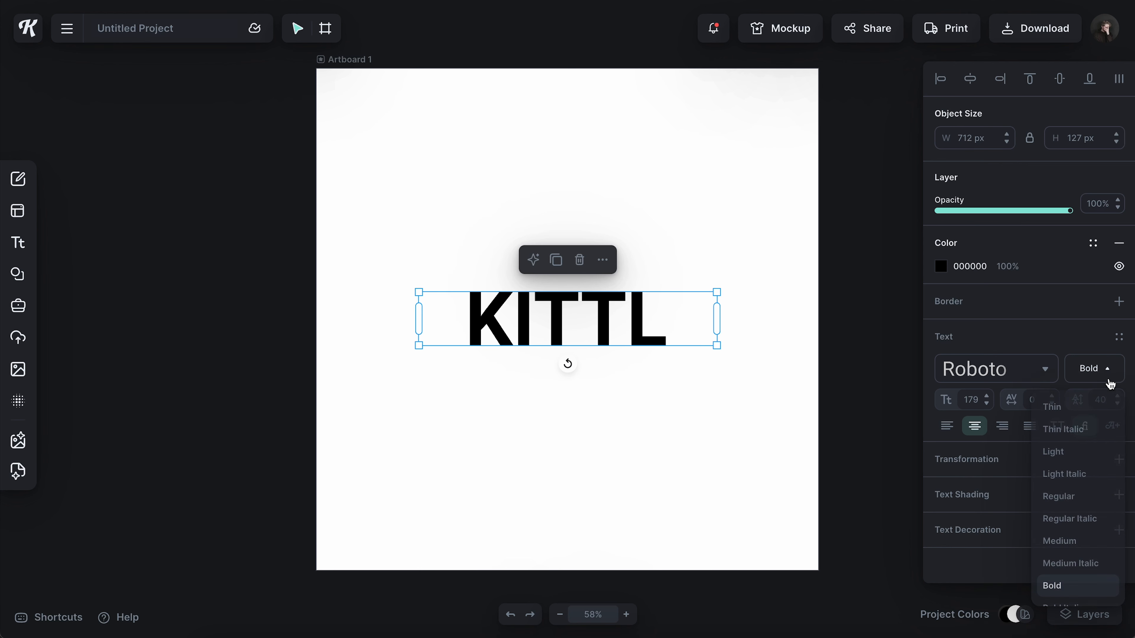
left_click(1059, 477)
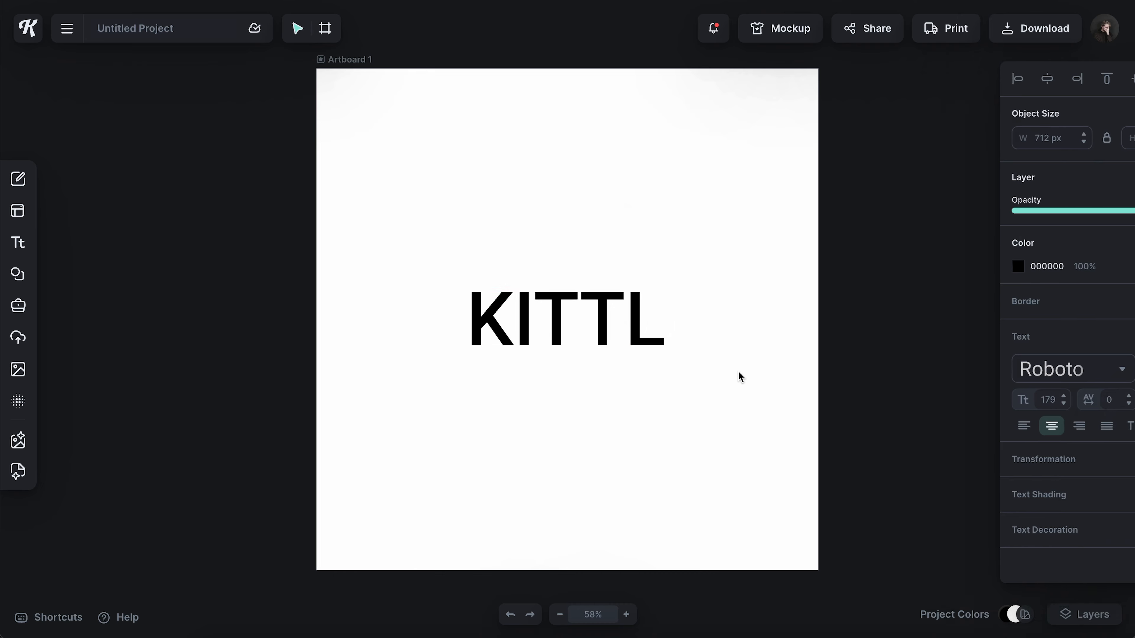
left_click(567, 318)
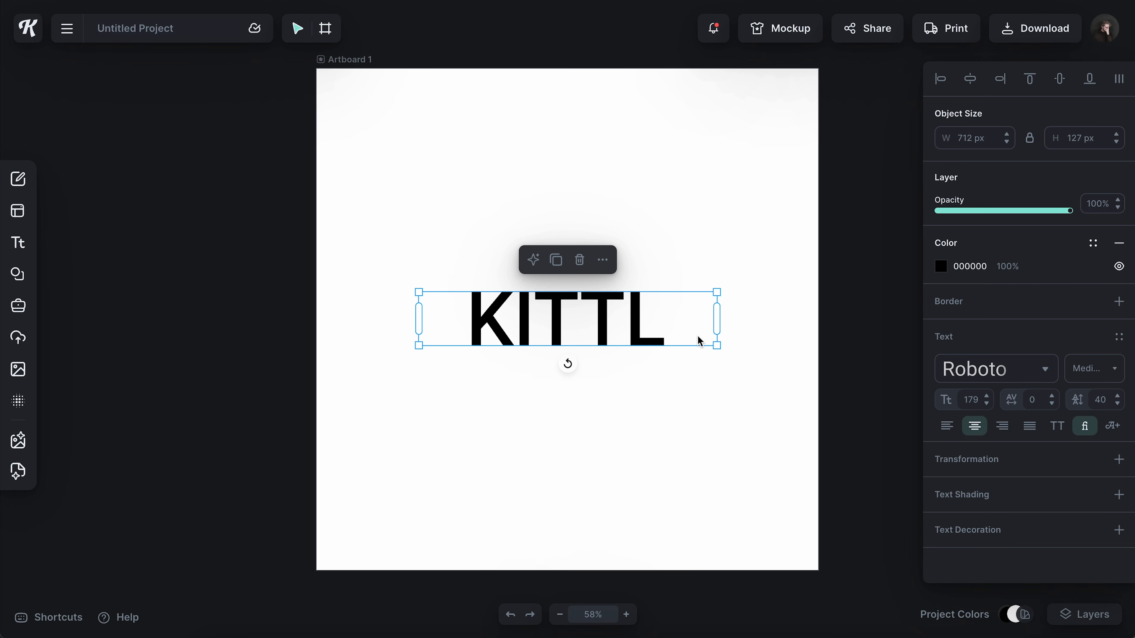
mouse_move(999, 497)
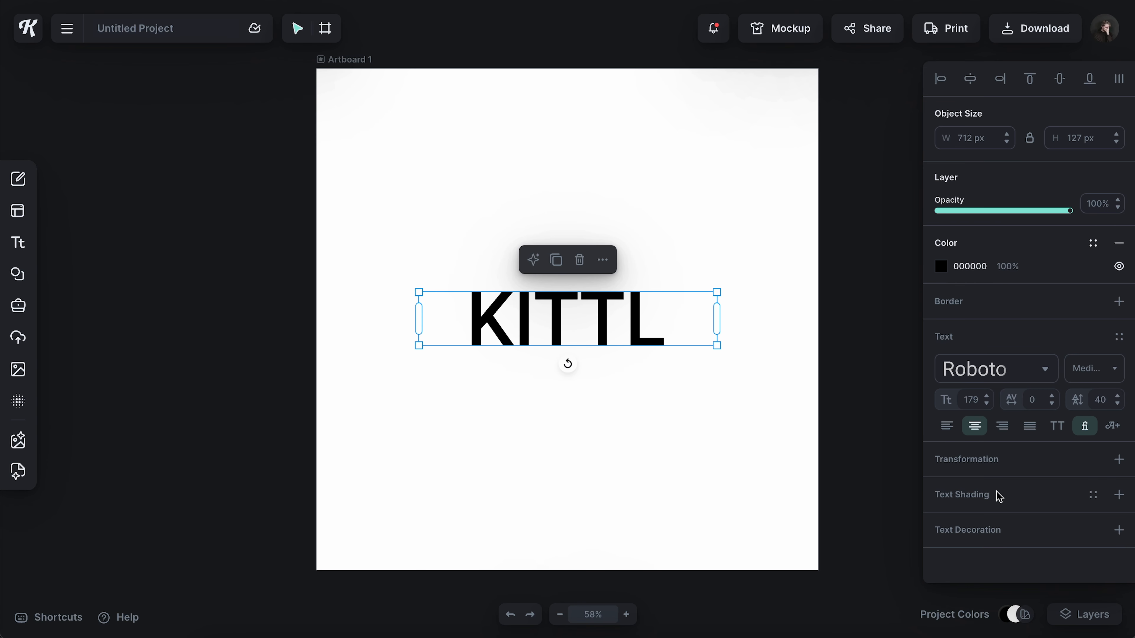
mouse_move(1005, 497)
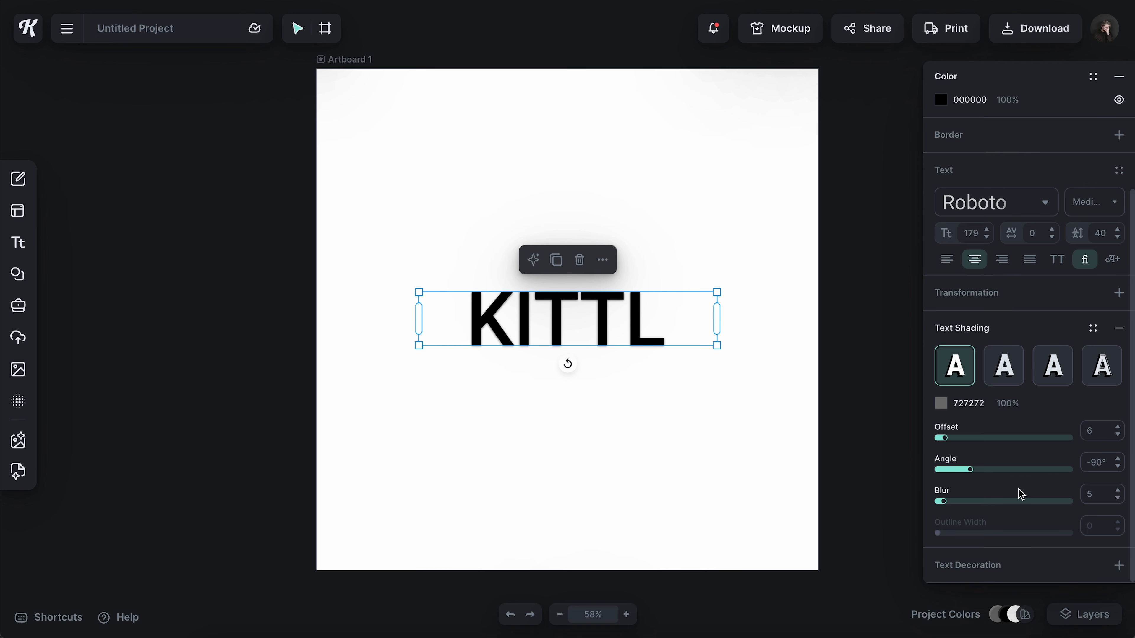
Apply outline-style text shading in black (000000) with the offset brought to 0
left_click(1051, 366)
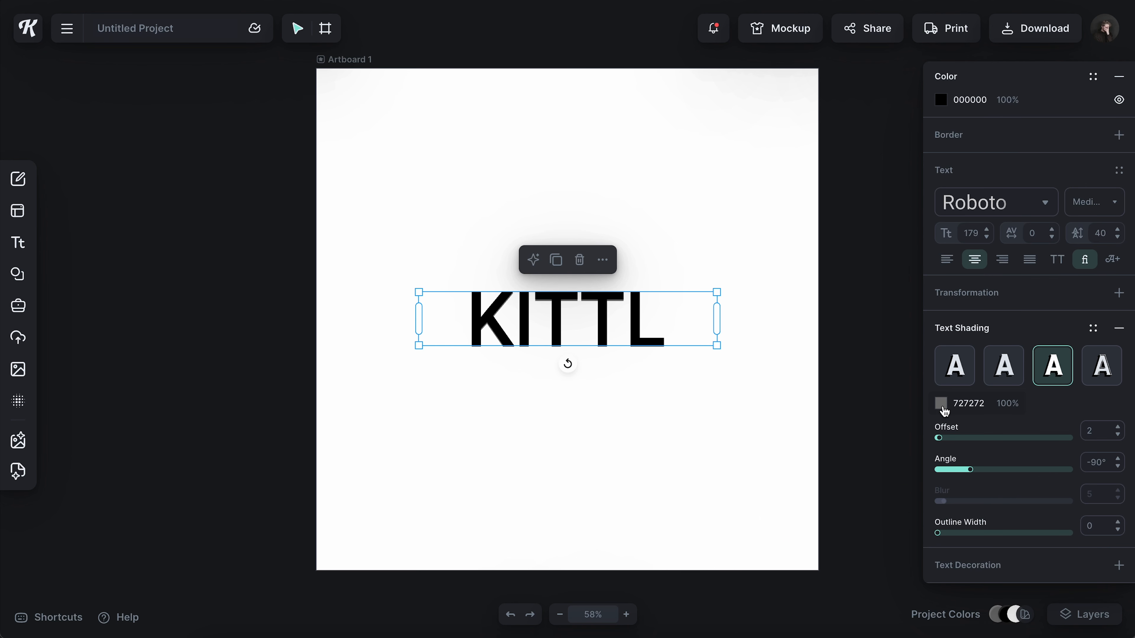
left_click(941, 403)
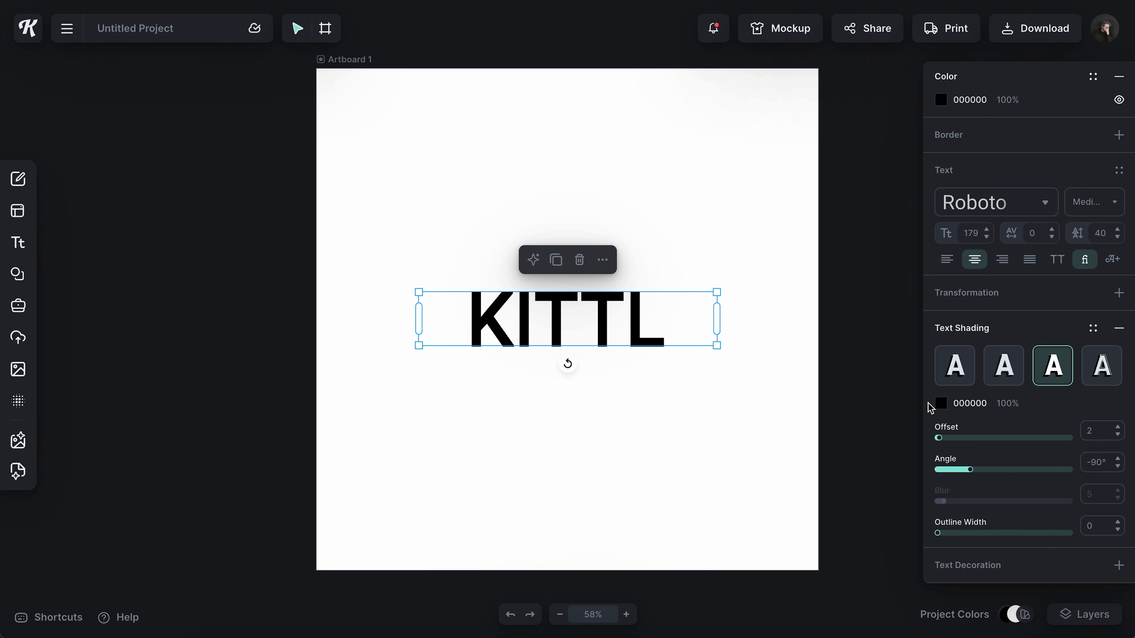
left_click_drag(959, 437, 966, 438)
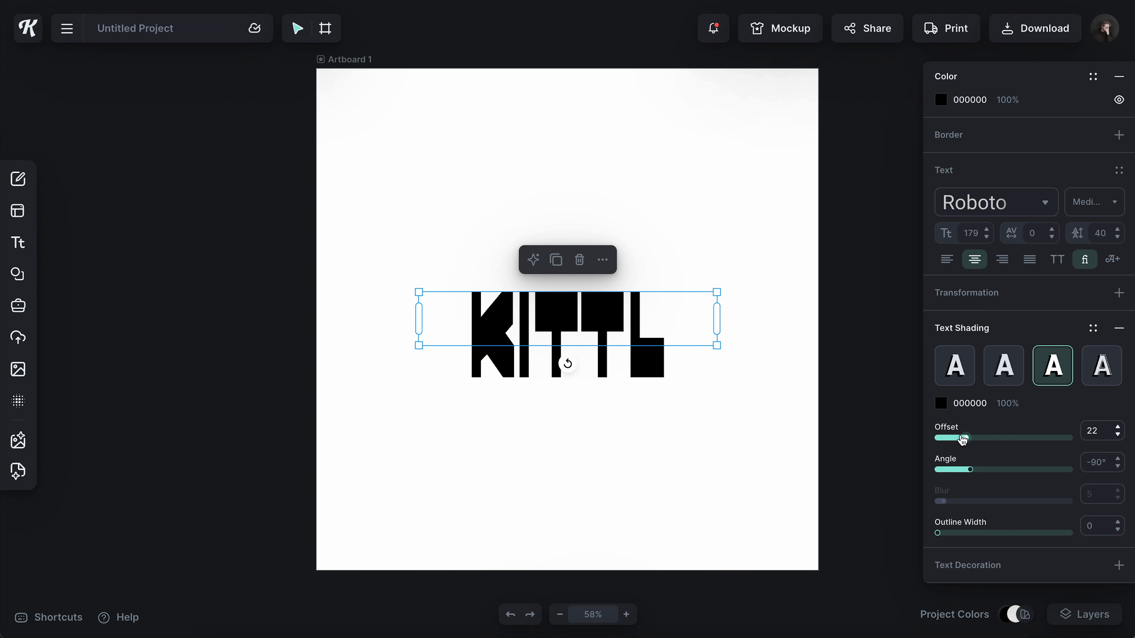
left_click_drag(966, 438, 936, 437)
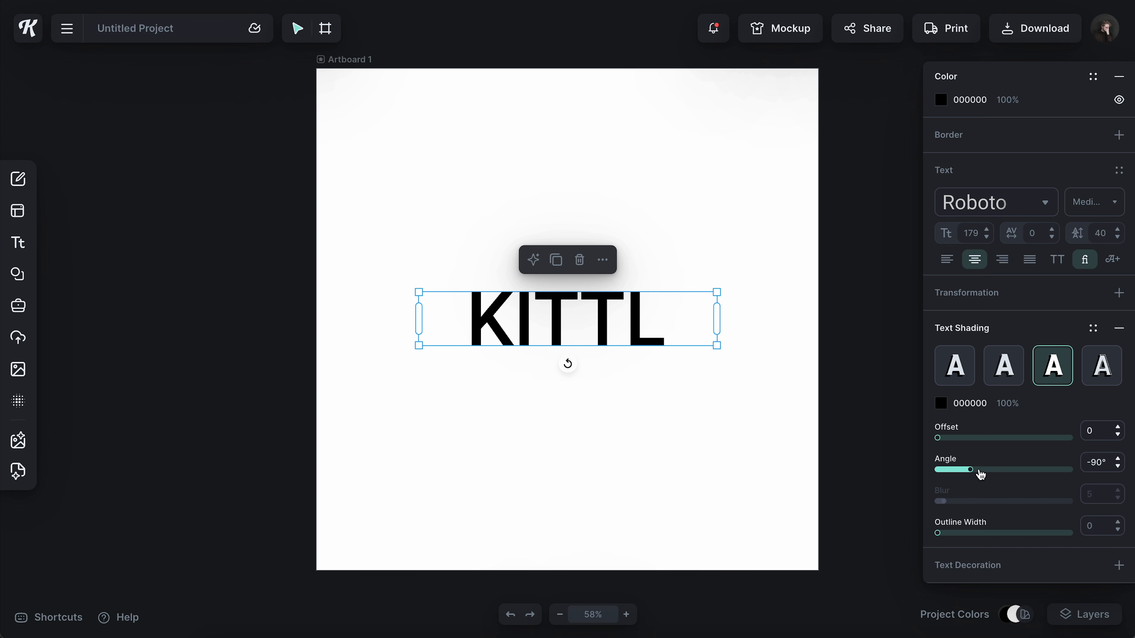
Set the shading angle to -180° and thicken the letters with outline width 6
left_click_drag(952, 468, 1040, 469)
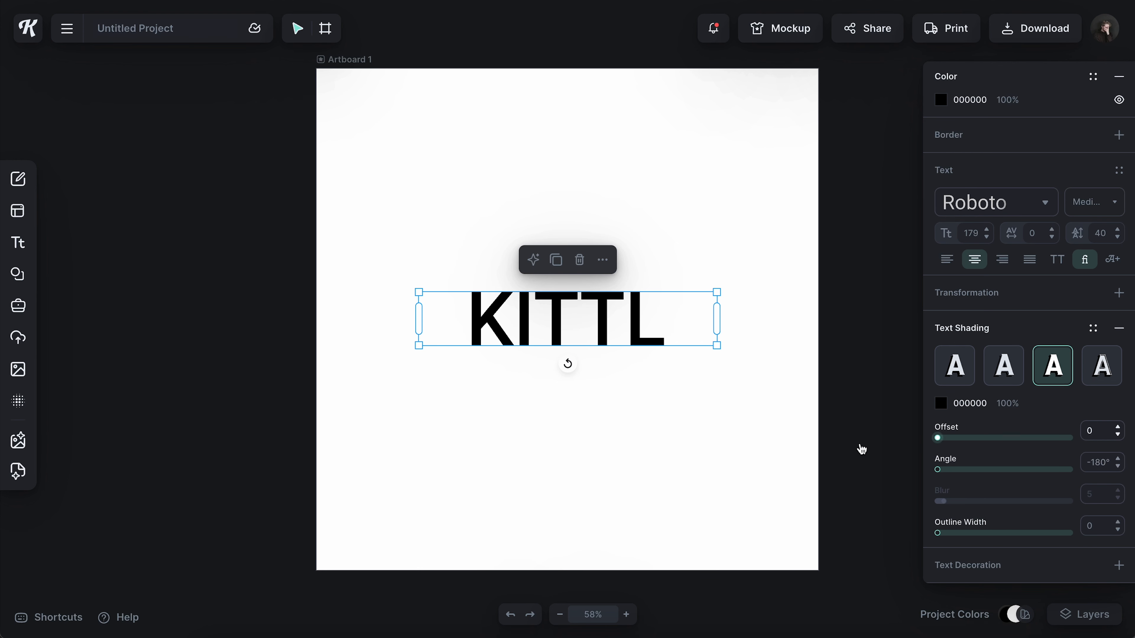
left_click_drag(936, 533, 946, 533)
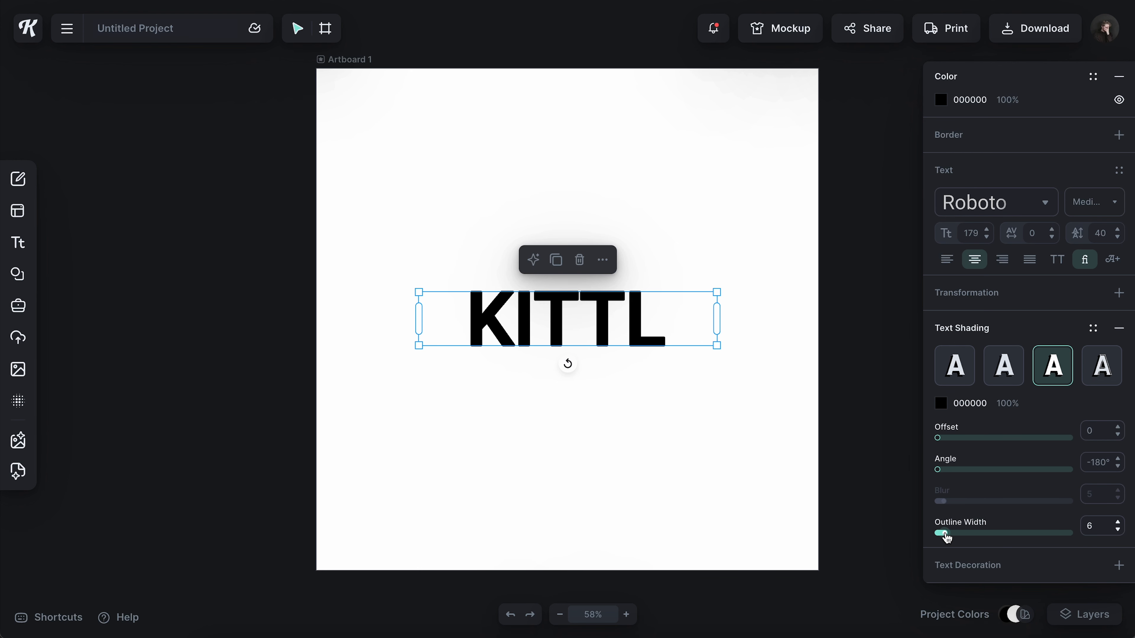
left_click_drag(938, 533, 950, 533)
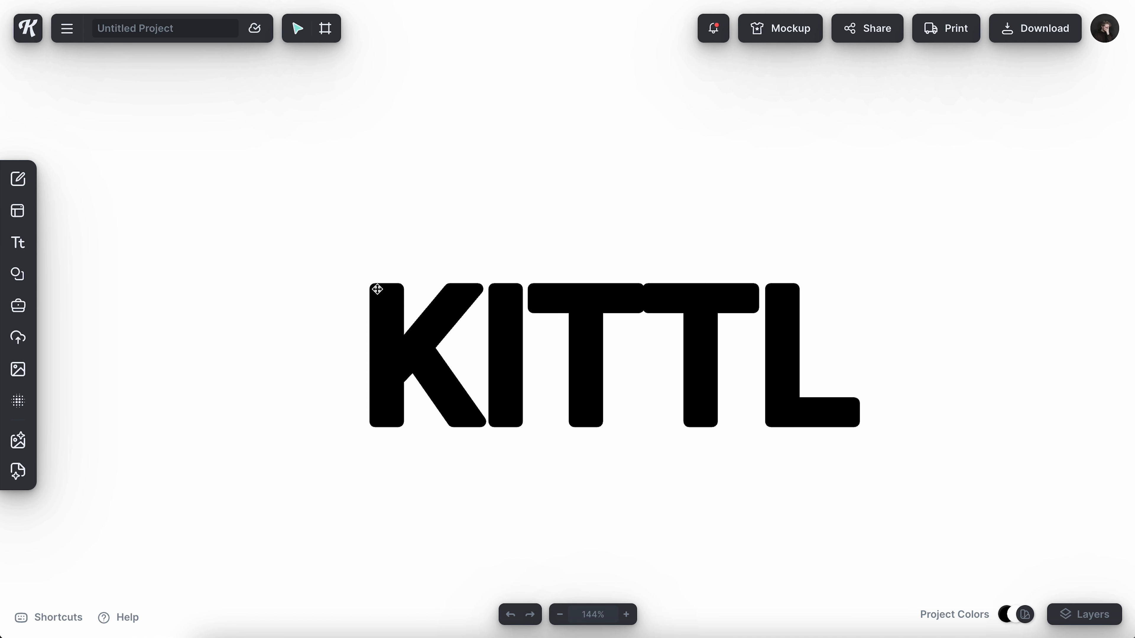
mouse_move(532, 353)
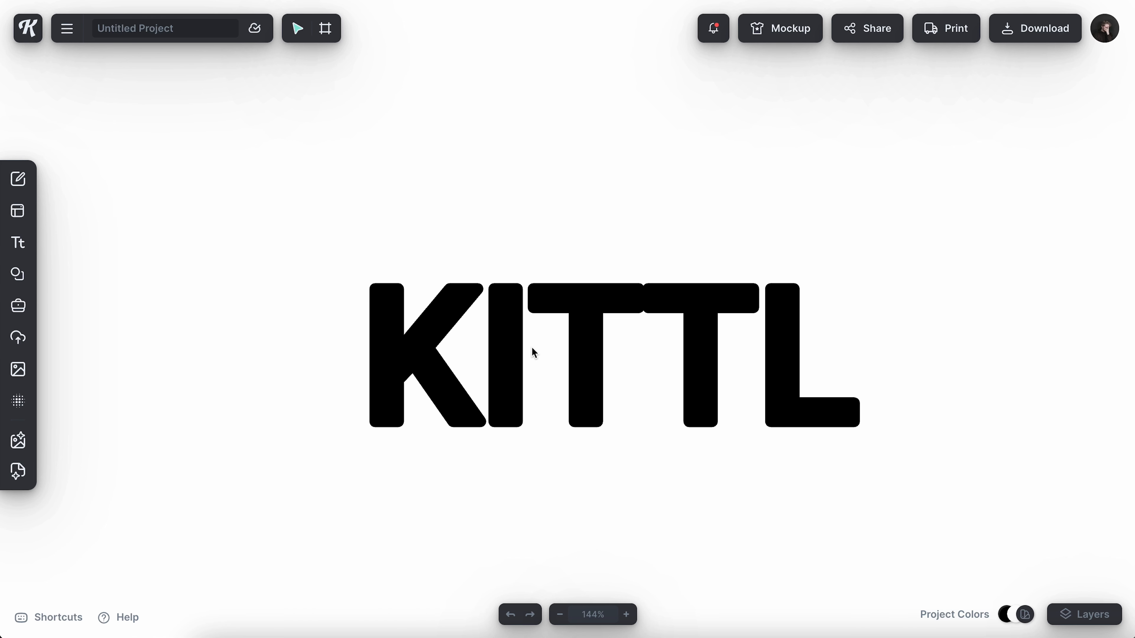
left_click(611, 354)
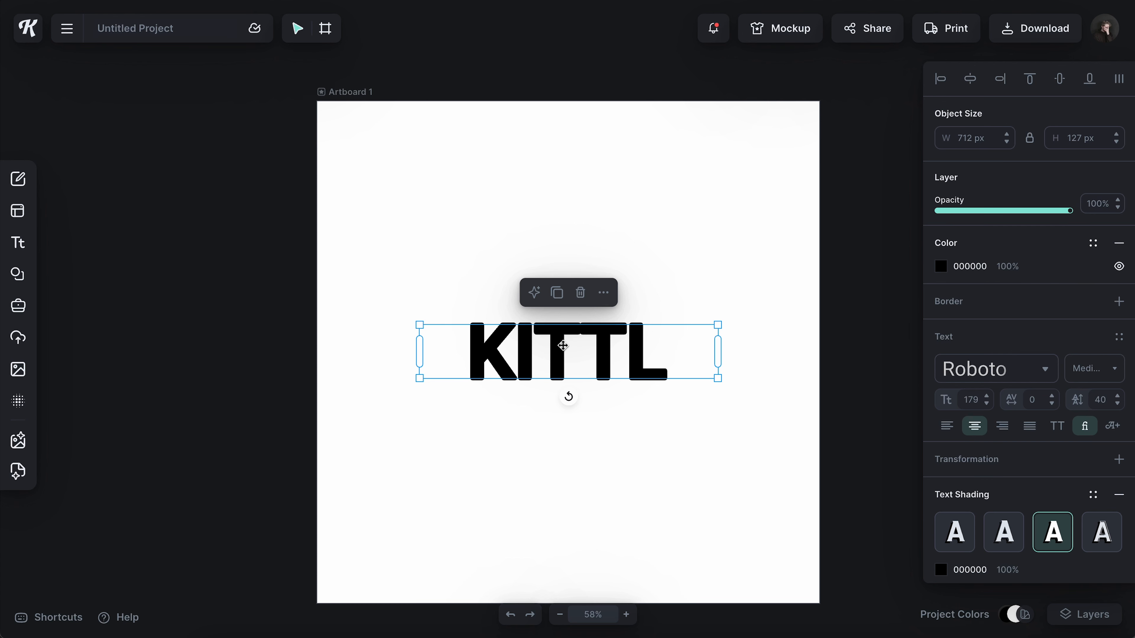
Alt-drag a copy of KITTL upward, give it a script typeface and retype it as Nice Script Font
left_click_drag(568, 351, 567, 239)
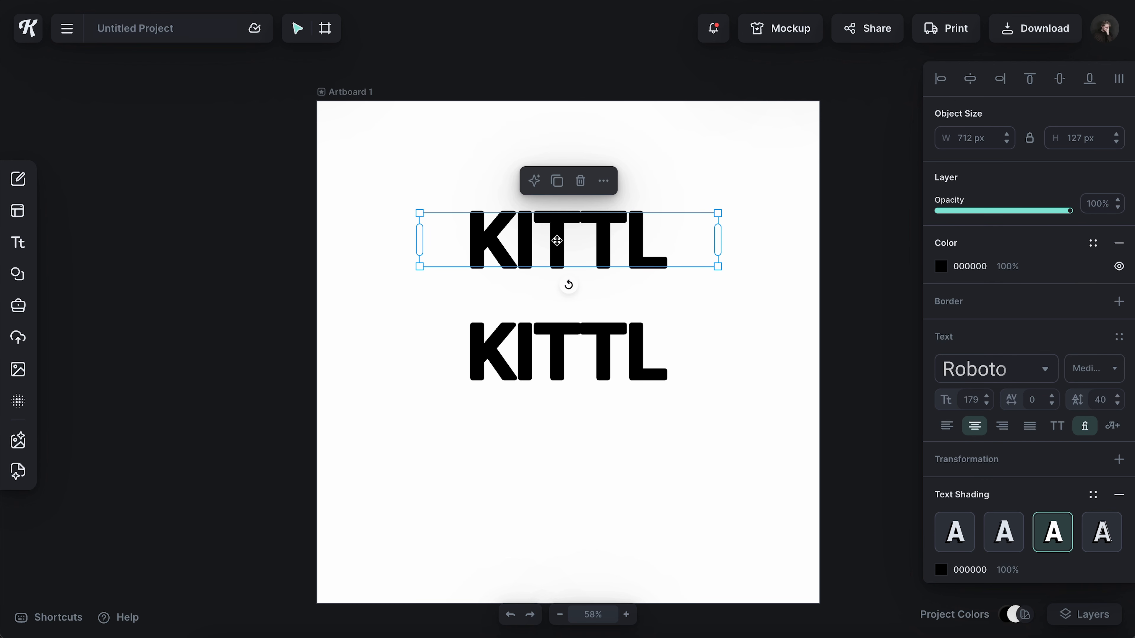
left_click(986, 368)
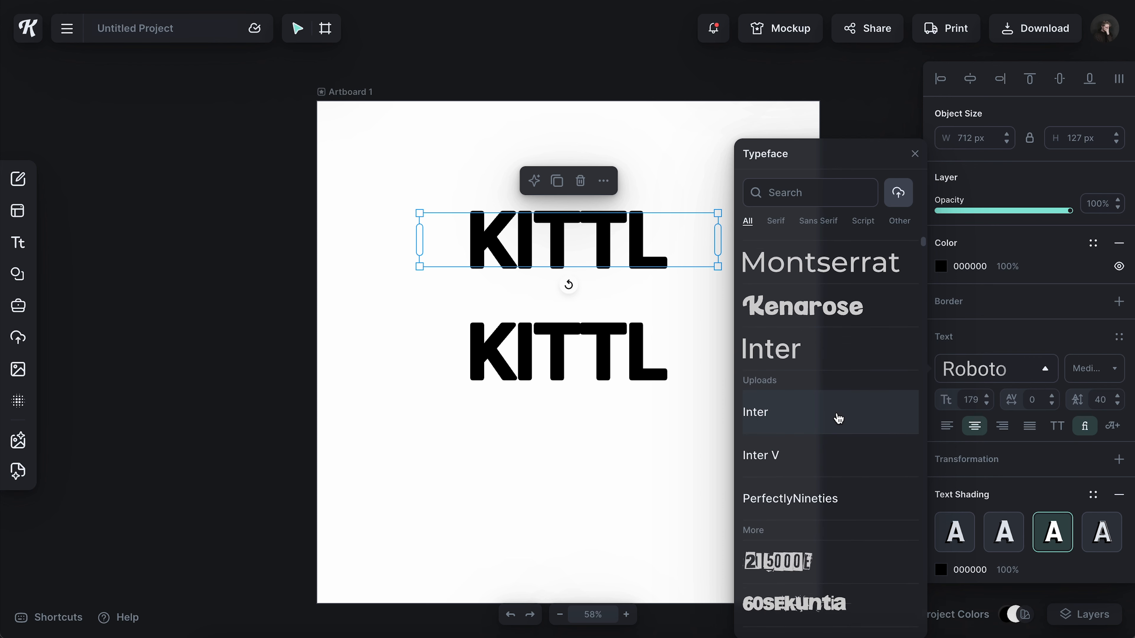
type("HERR")
type("Kitt")
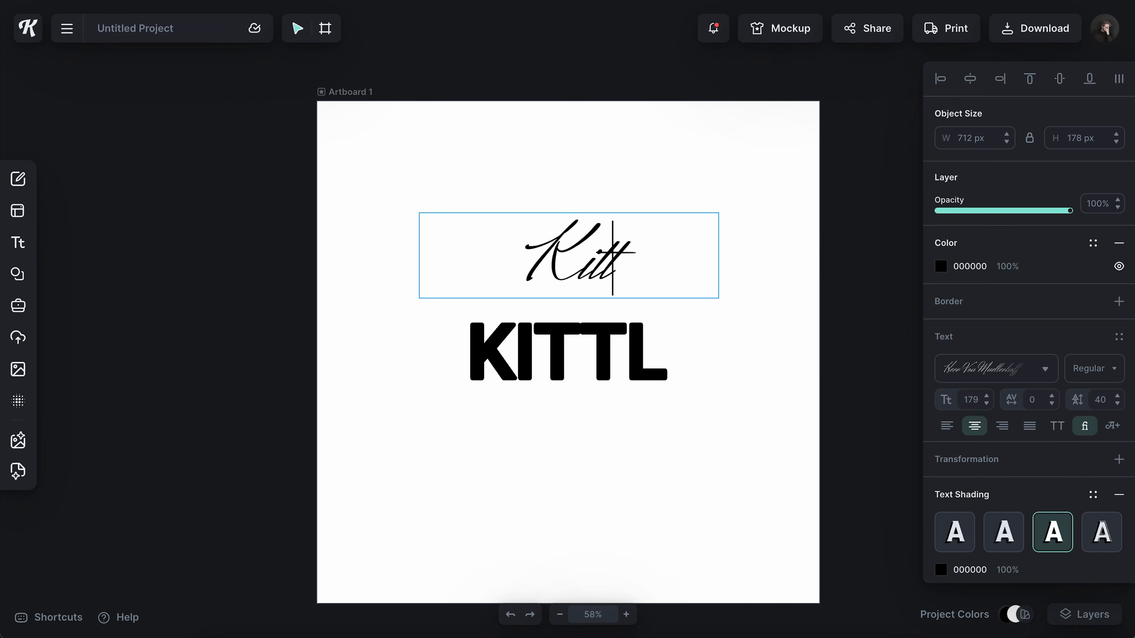
type("Nice Script Fon")
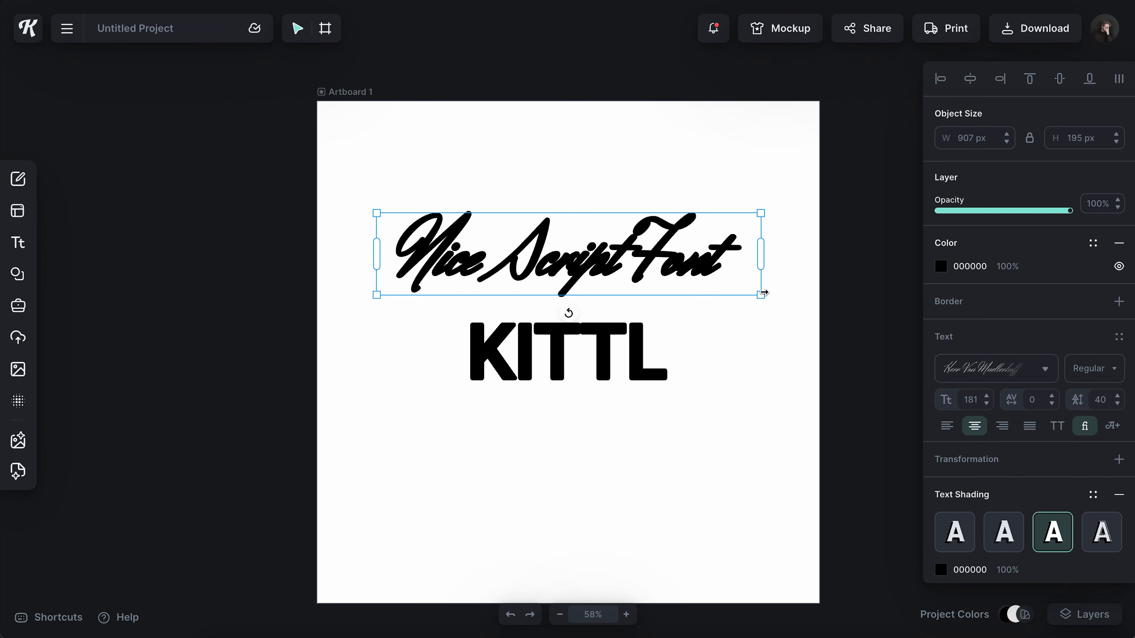
Thicken the script text with outline width 5, leaving a thin unshaded copy above it
scroll("down", 3)
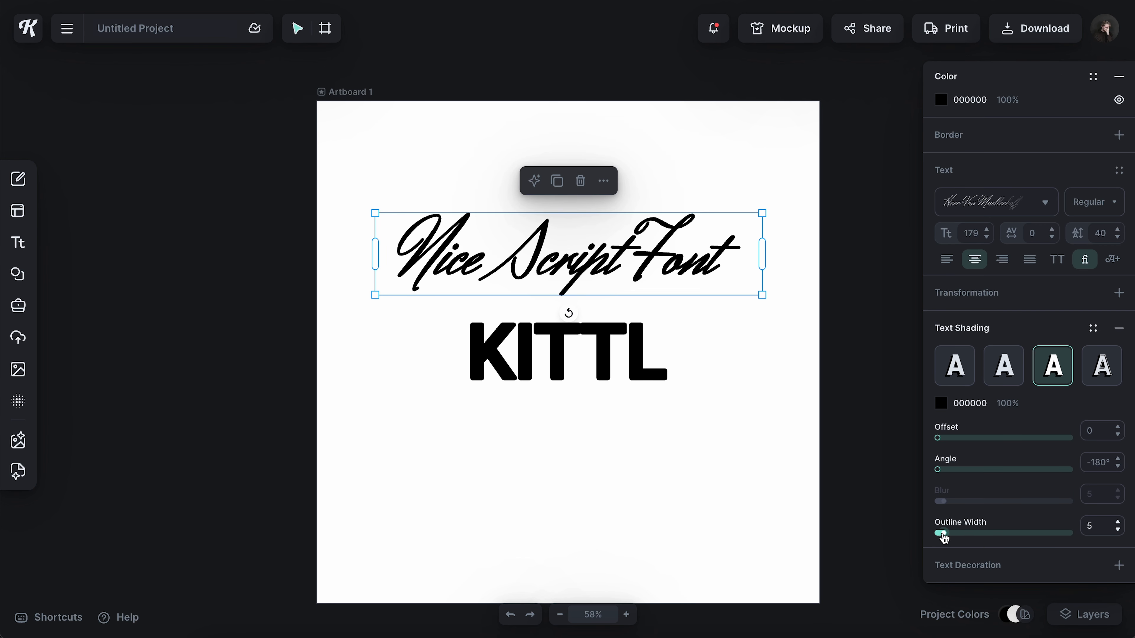
left_click_drag(943, 533, 939, 533)
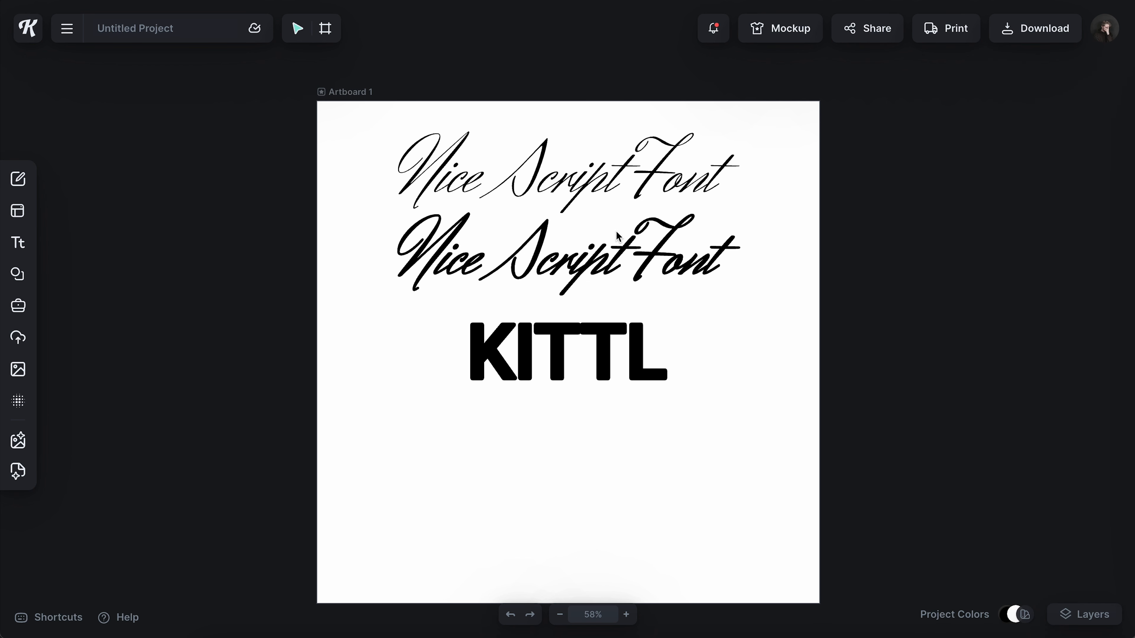
mouse_move(631, 199)
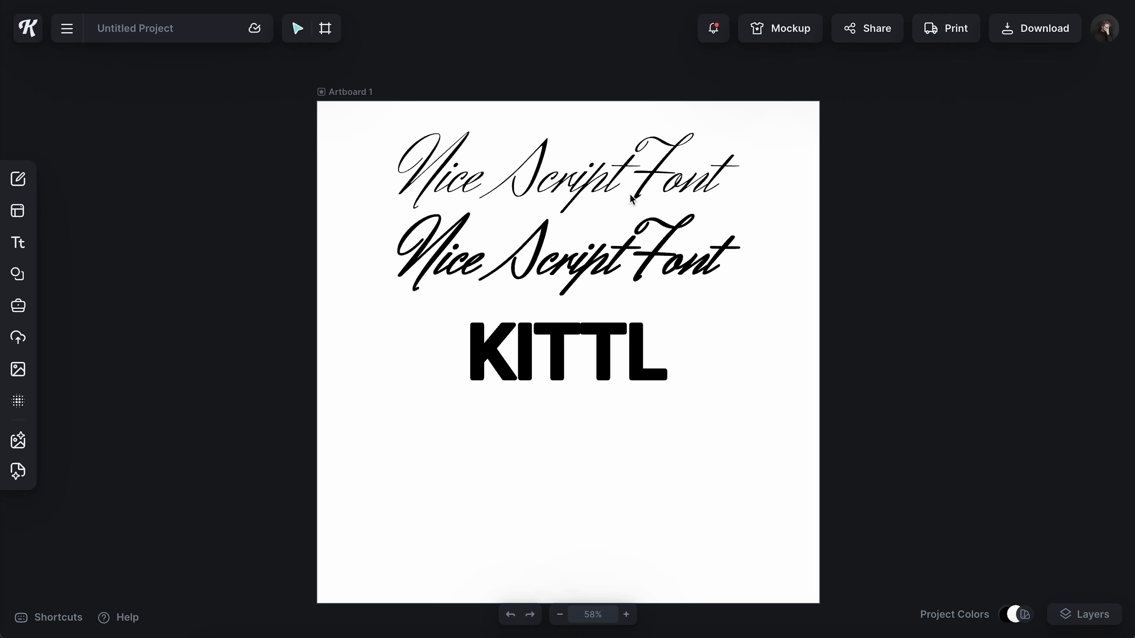